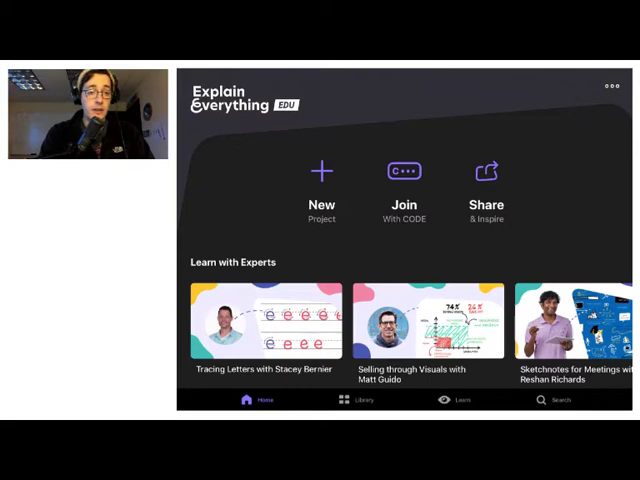
- Begin a new project from the Explain Everything home screen
{"action": "left_click", "coordinate": [320, 180]}
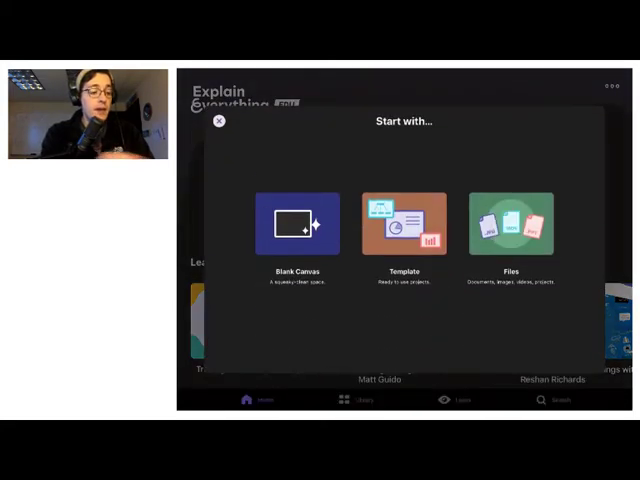
- Start the project from Files and choose the Prokaryote Regulation PDF
{"action": "left_click", "coordinate": [512, 222]}
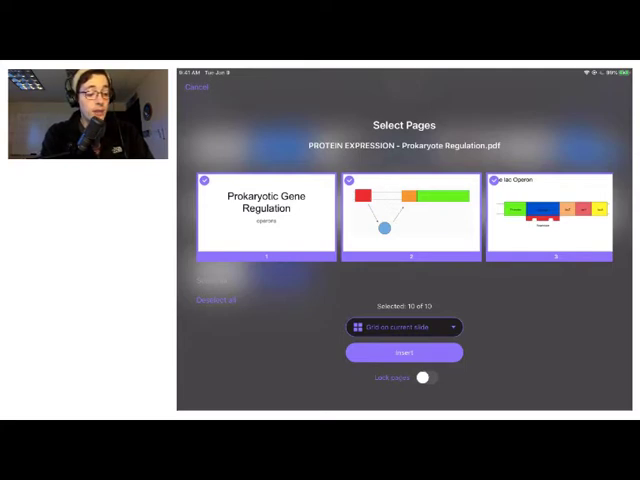
- Set the PDF pages to import as Separate slides, one page per slide
{"action": "left_click", "coordinate": [404, 328]}
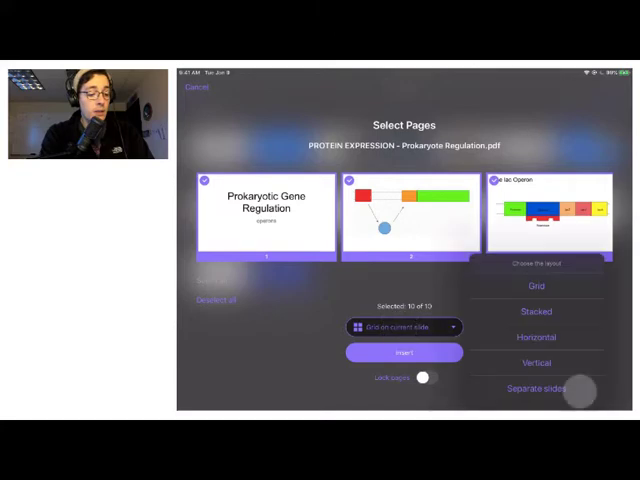
{"action": "left_click", "coordinate": [538, 388]}
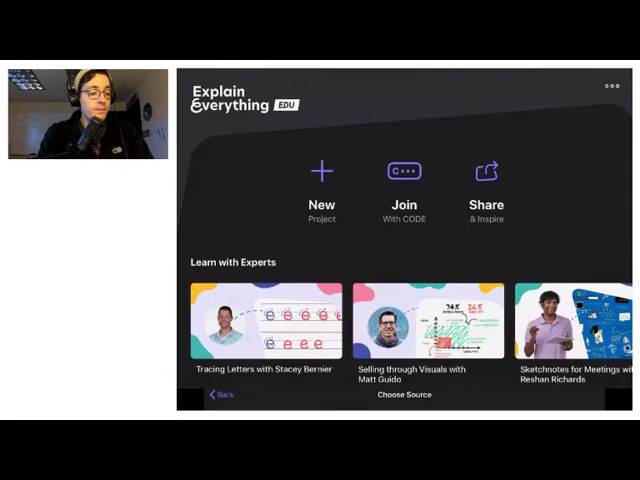
- Page through the imported slides from the title slide to The lac Operon
{"action": "left_click", "coordinate": [320, 172]}
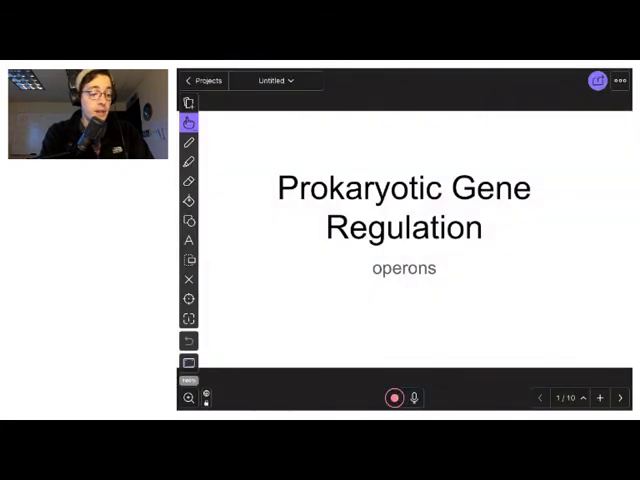
{"action": "left_click", "coordinate": [620, 398]}
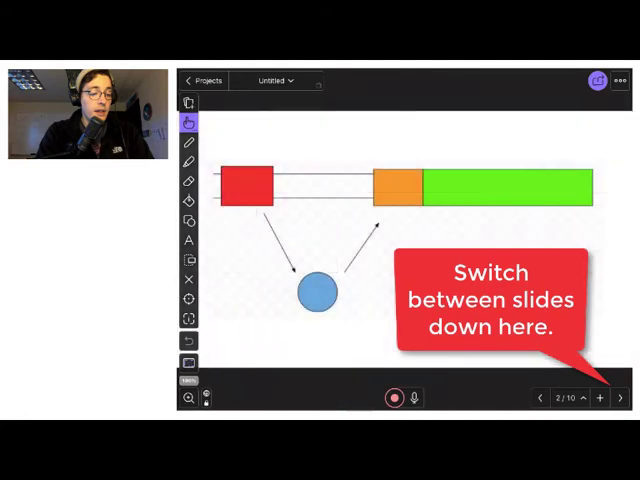
{"action": "left_click", "coordinate": [628, 398]}
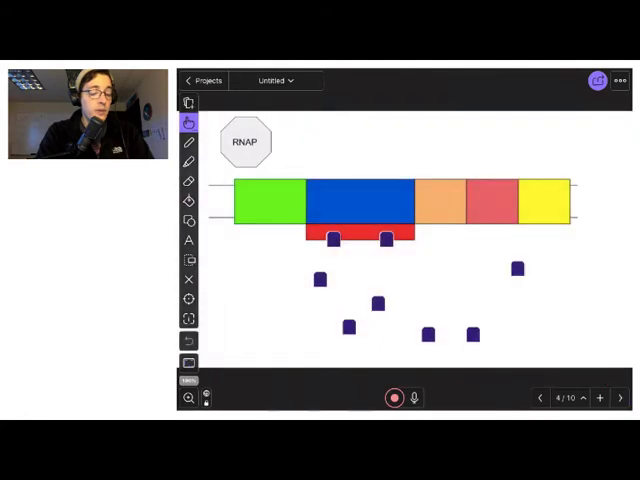
{"action": "left_click", "coordinate": [628, 396]}
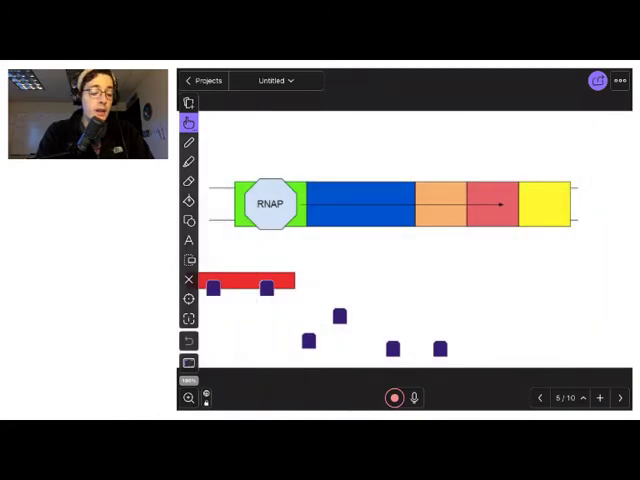
{"action": "left_click", "coordinate": [540, 396]}
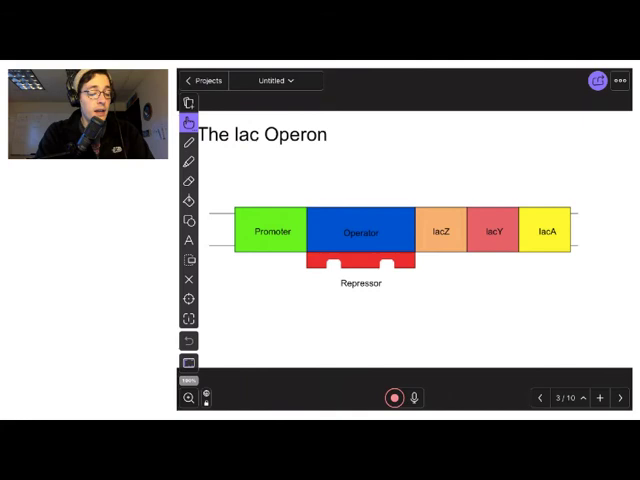